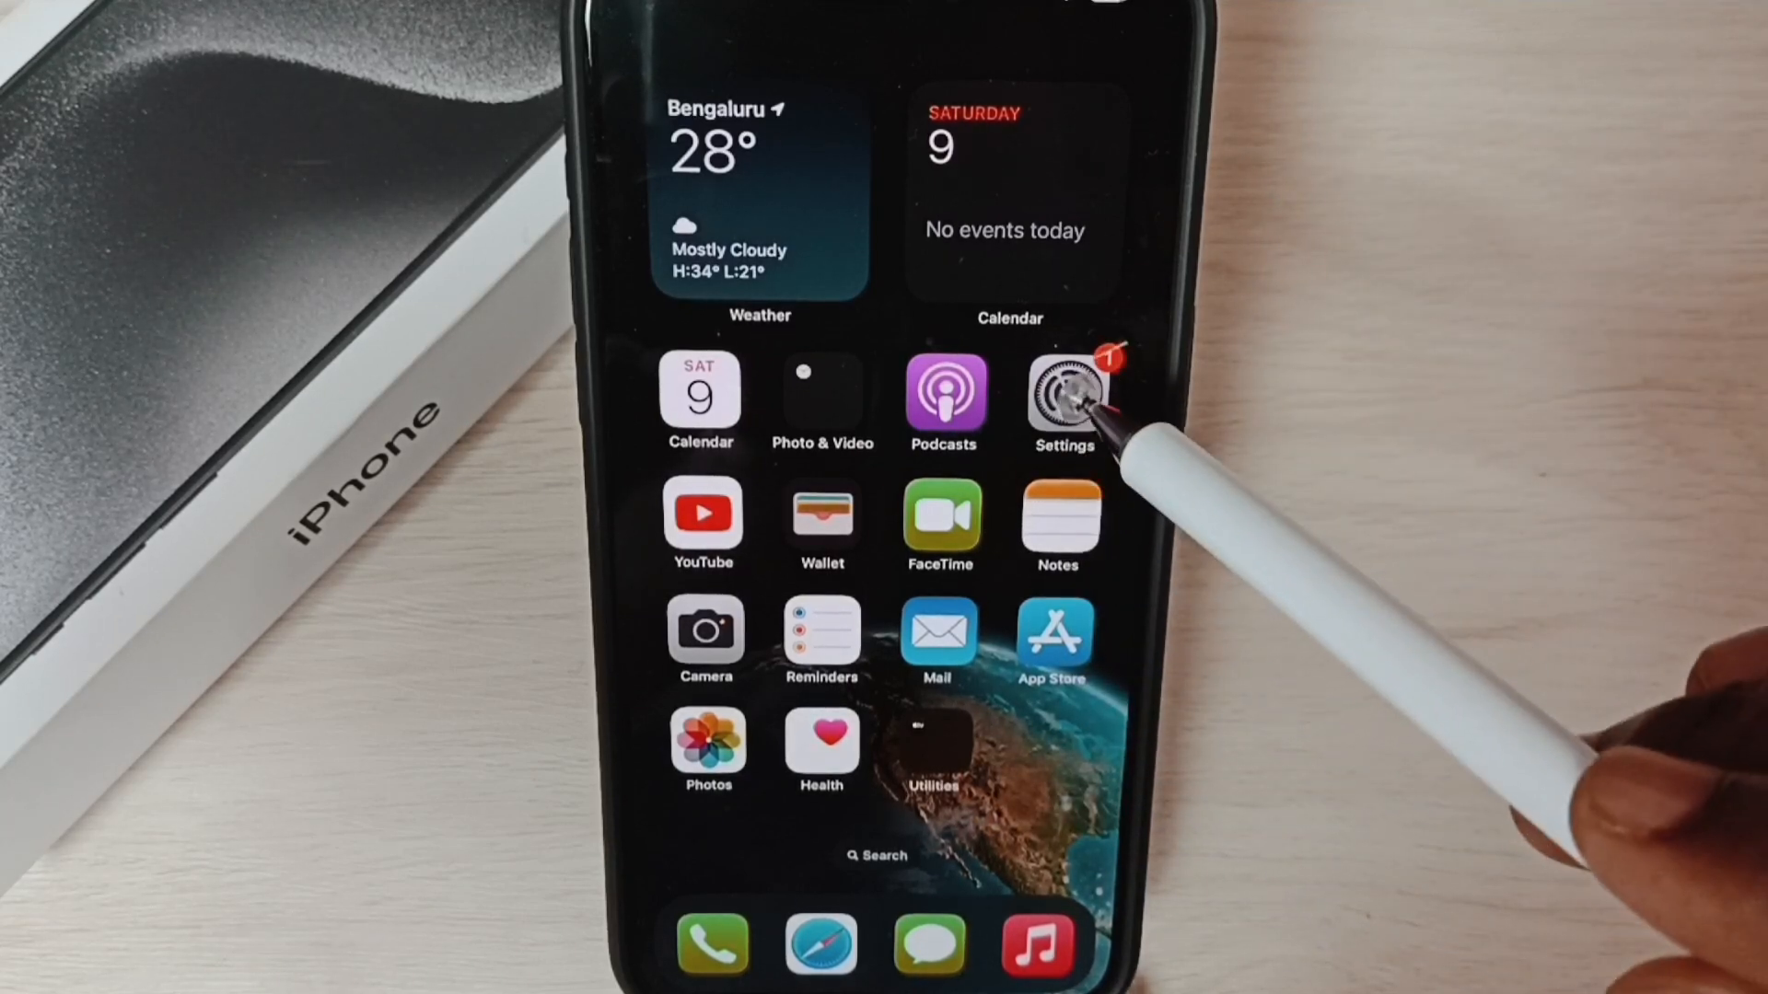
# Navigate Settings > General and scroll to reach Transfer or Reset iPhone
pyautogui.click(1063, 394)
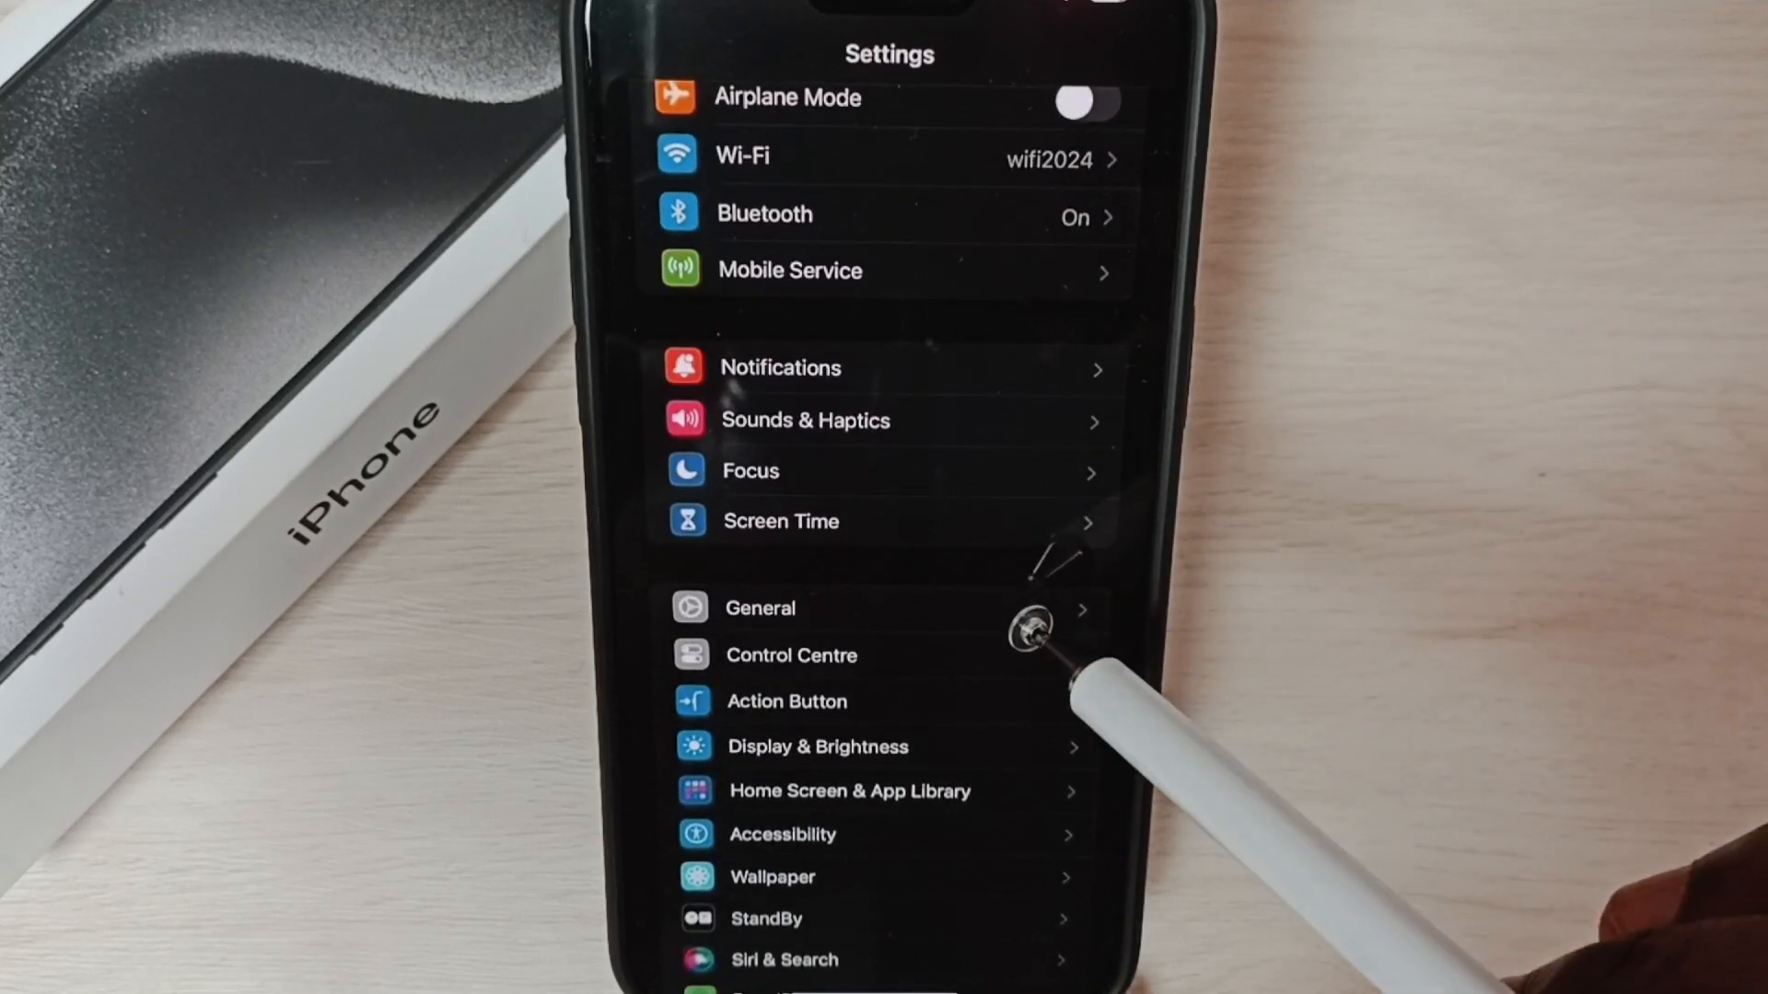
pyautogui.click(760, 607)
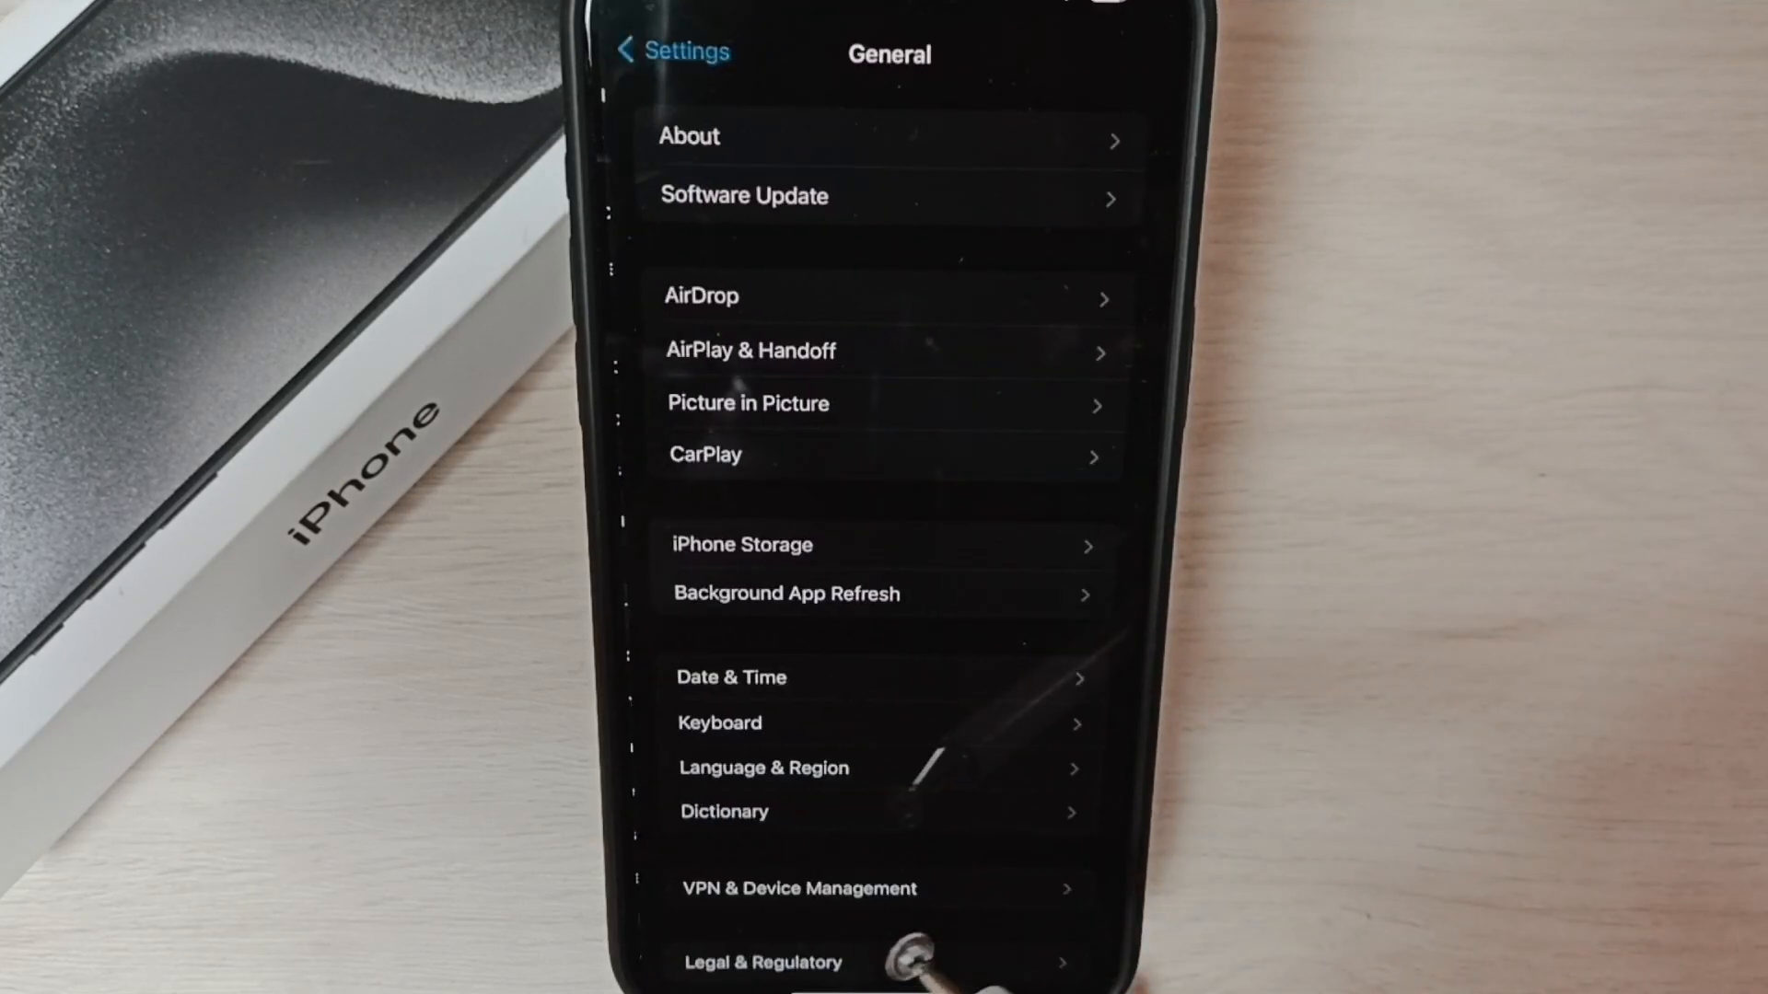
pyautogui.scroll(-3)
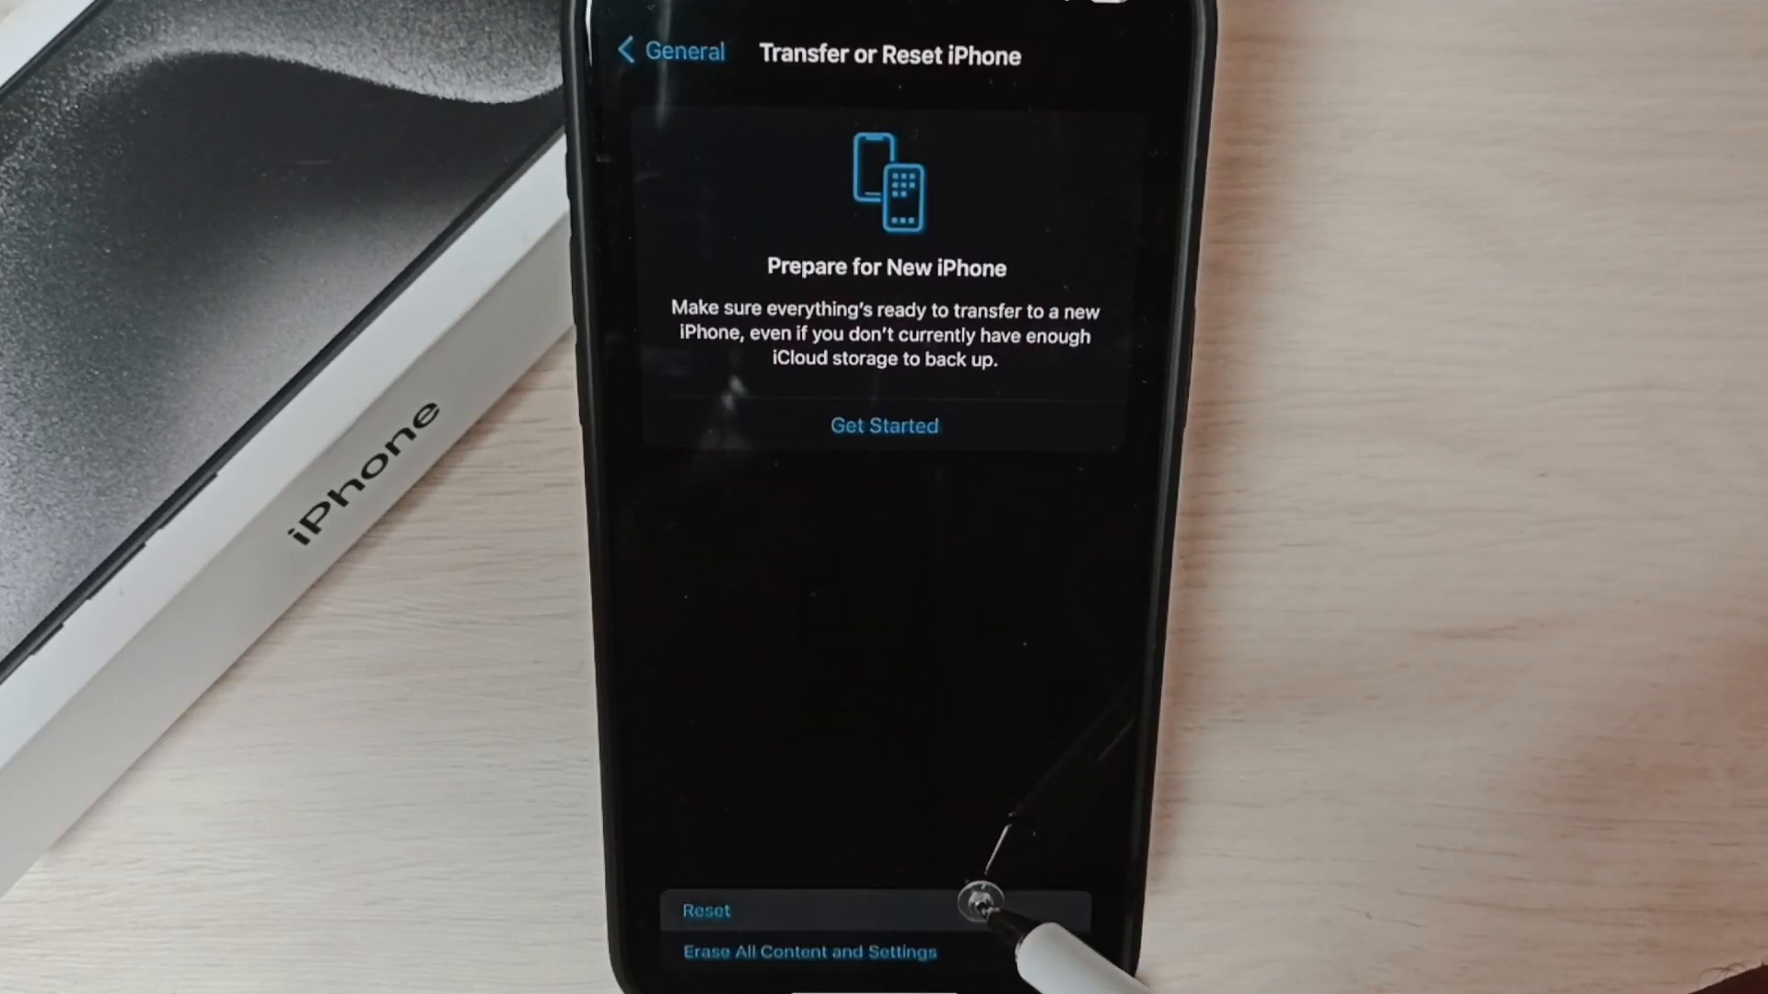
# Choose Reset, then Reset Keyboard Dictionary, bringing up the custom-words deletion warning
pyautogui.click(705, 909)
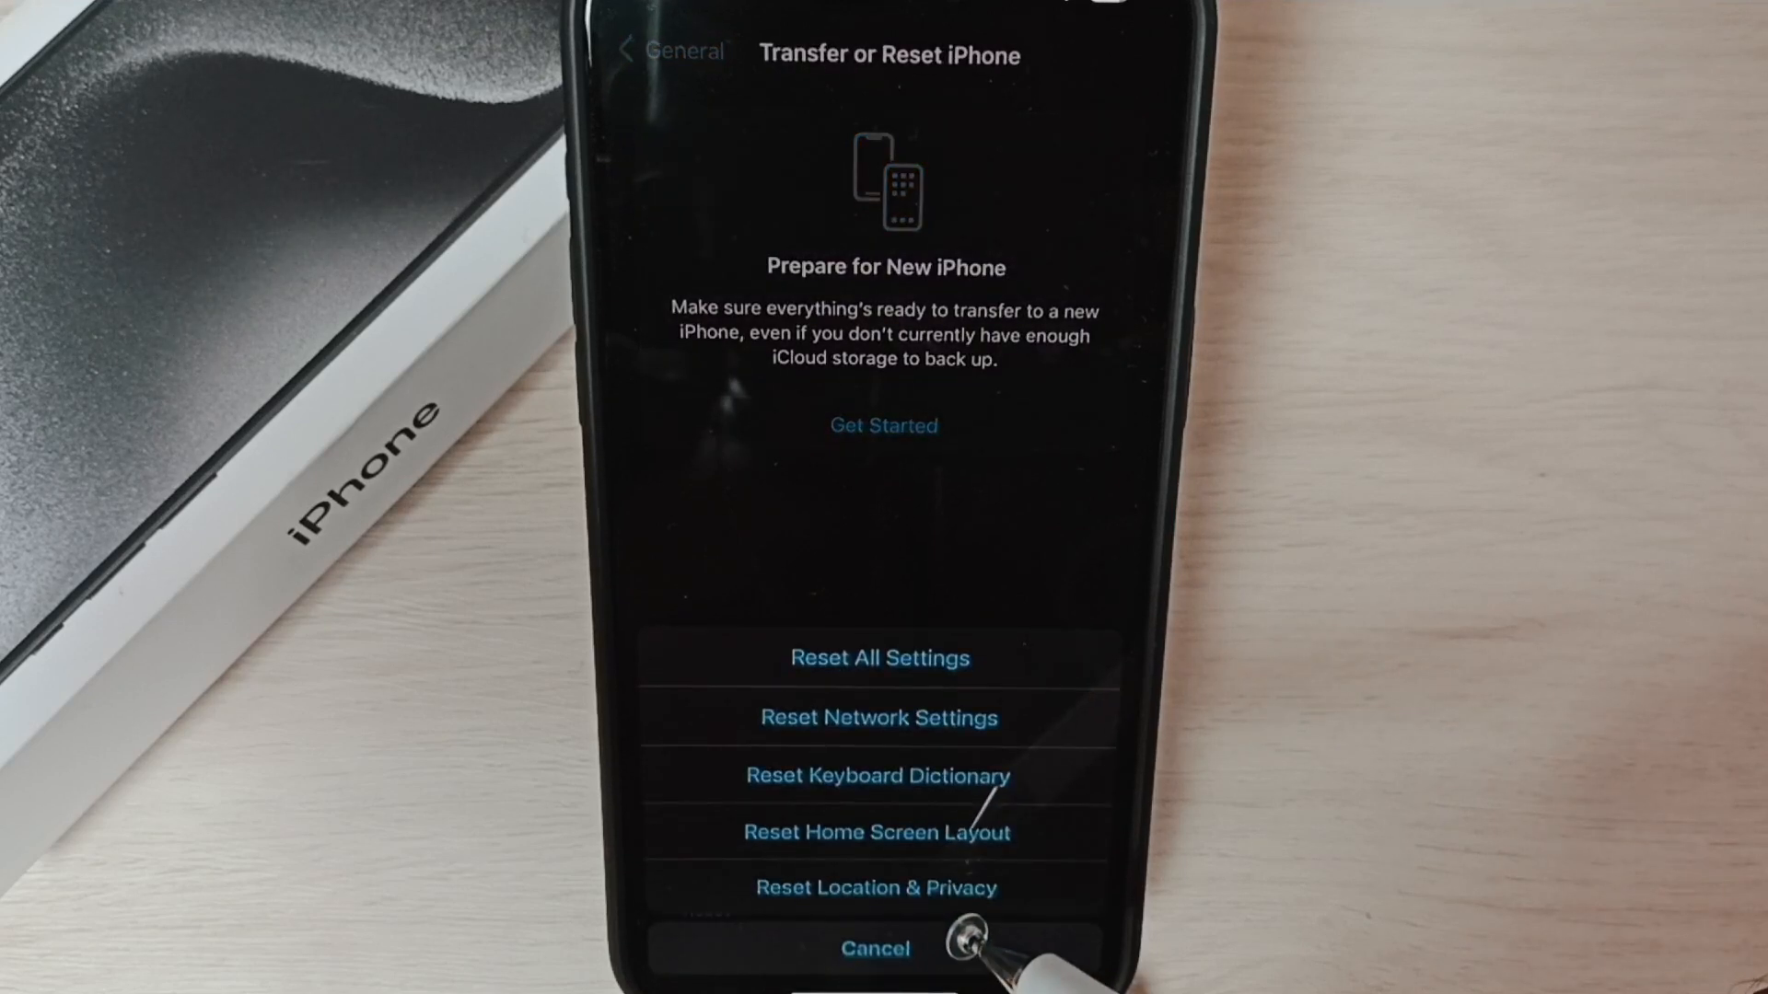
pyautogui.moveTo(1003, 832)
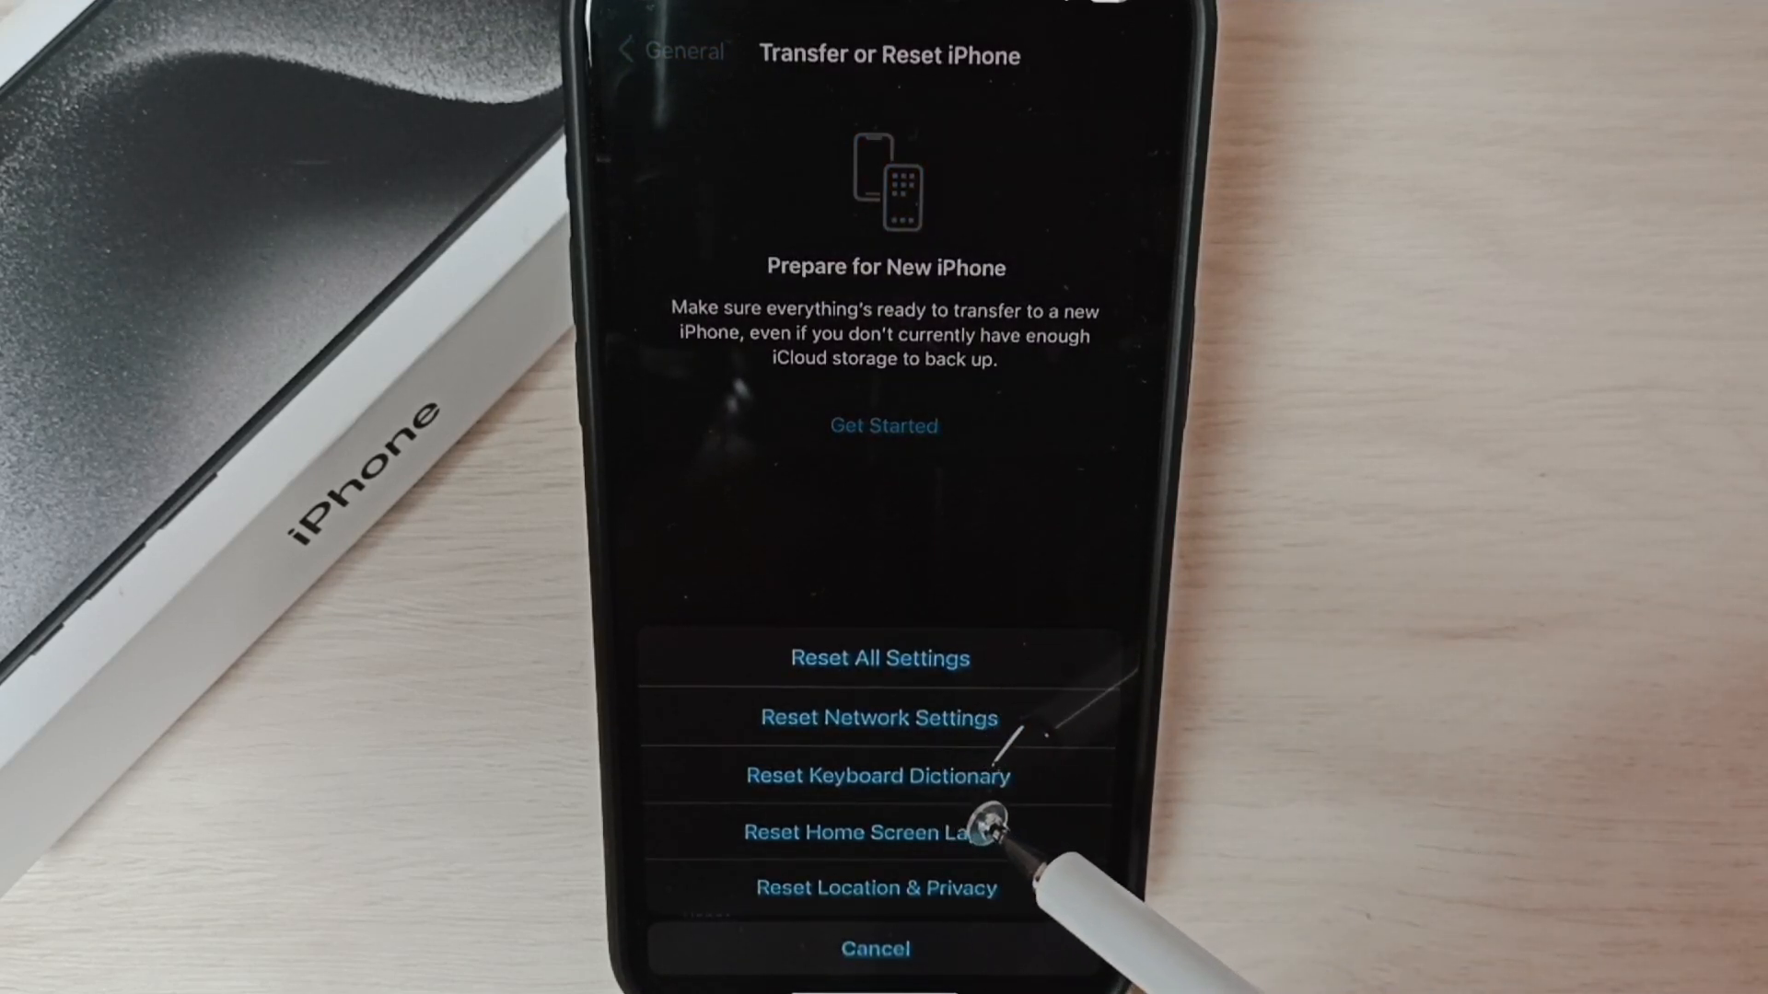
pyautogui.click(878, 775)
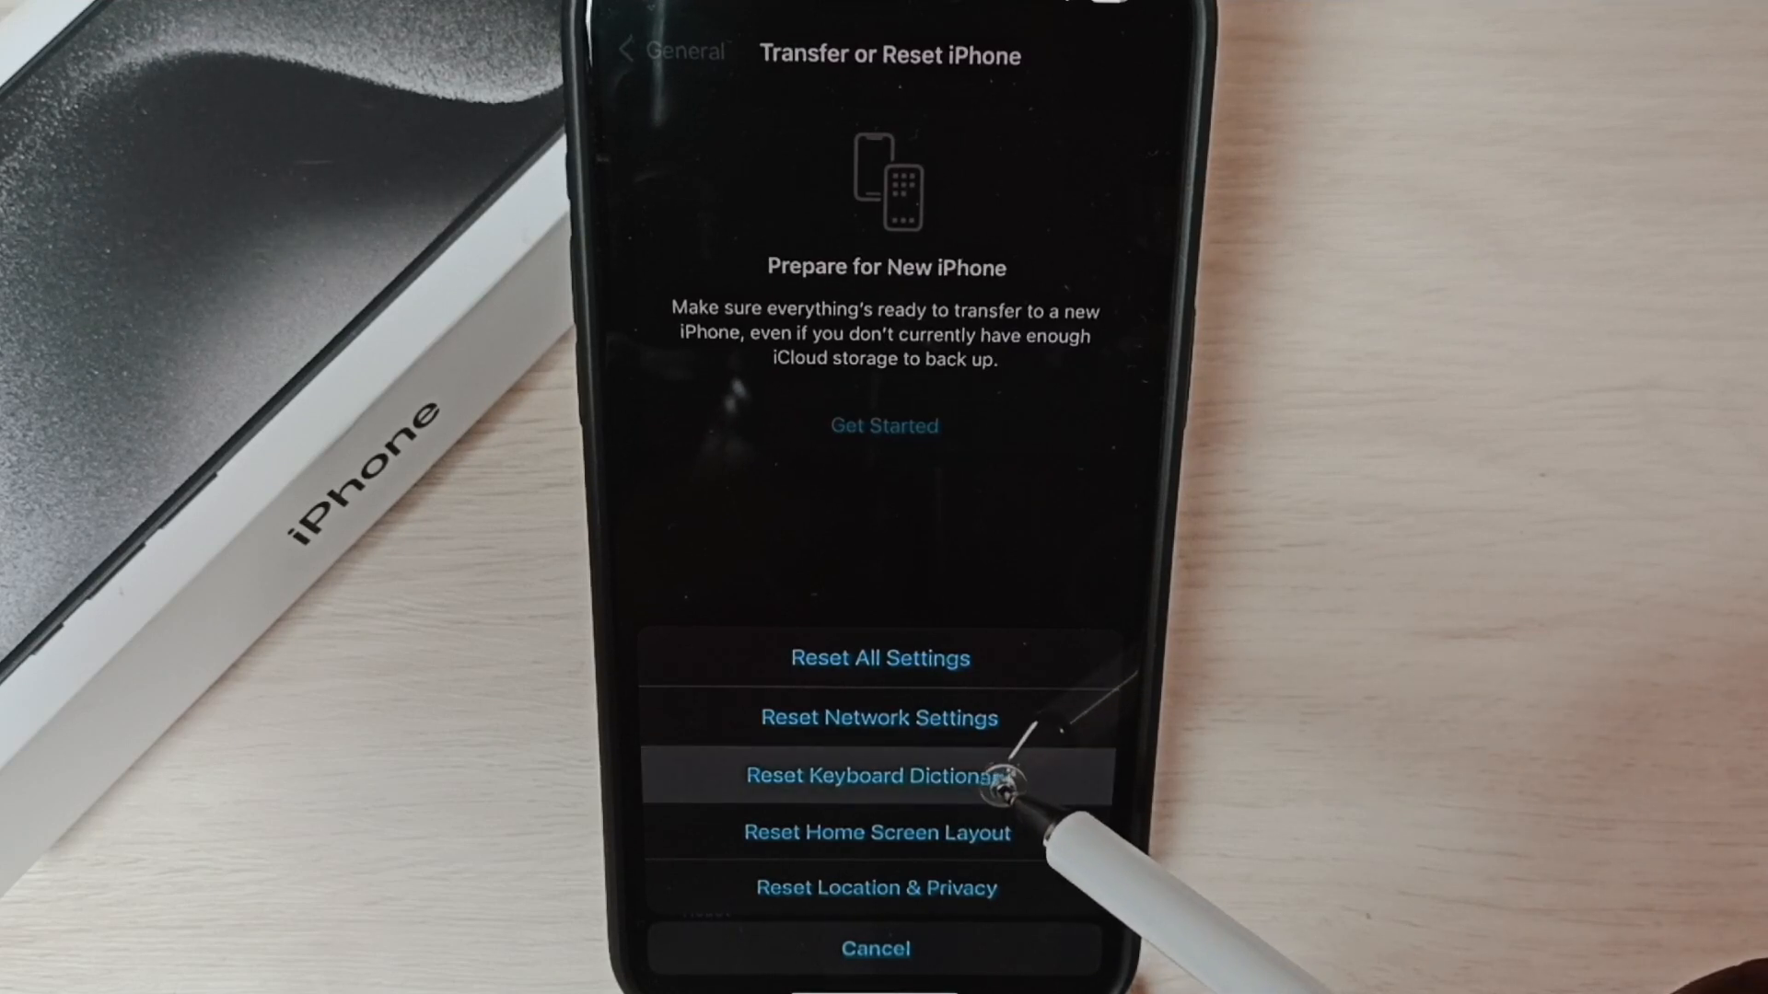
pyautogui.click(867, 775)
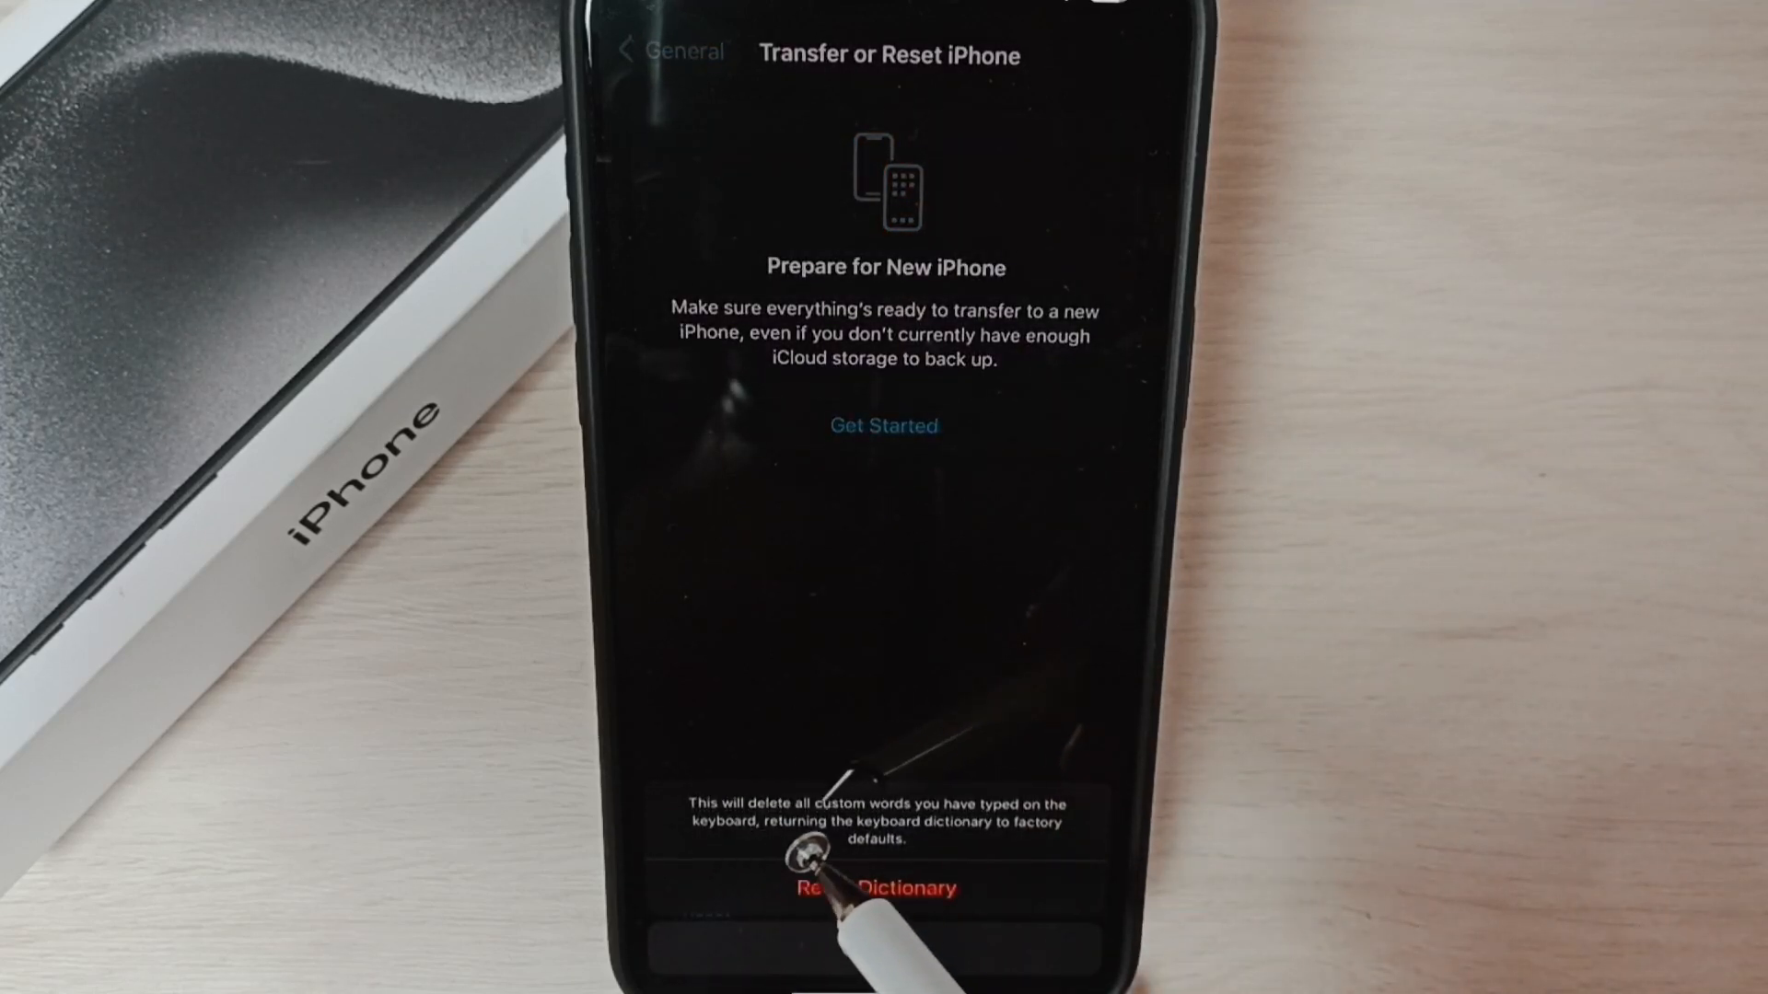
# Confirm Reset Dictionary so the keyboard dictionary returns to factory defaults
pyautogui.click(875, 887)
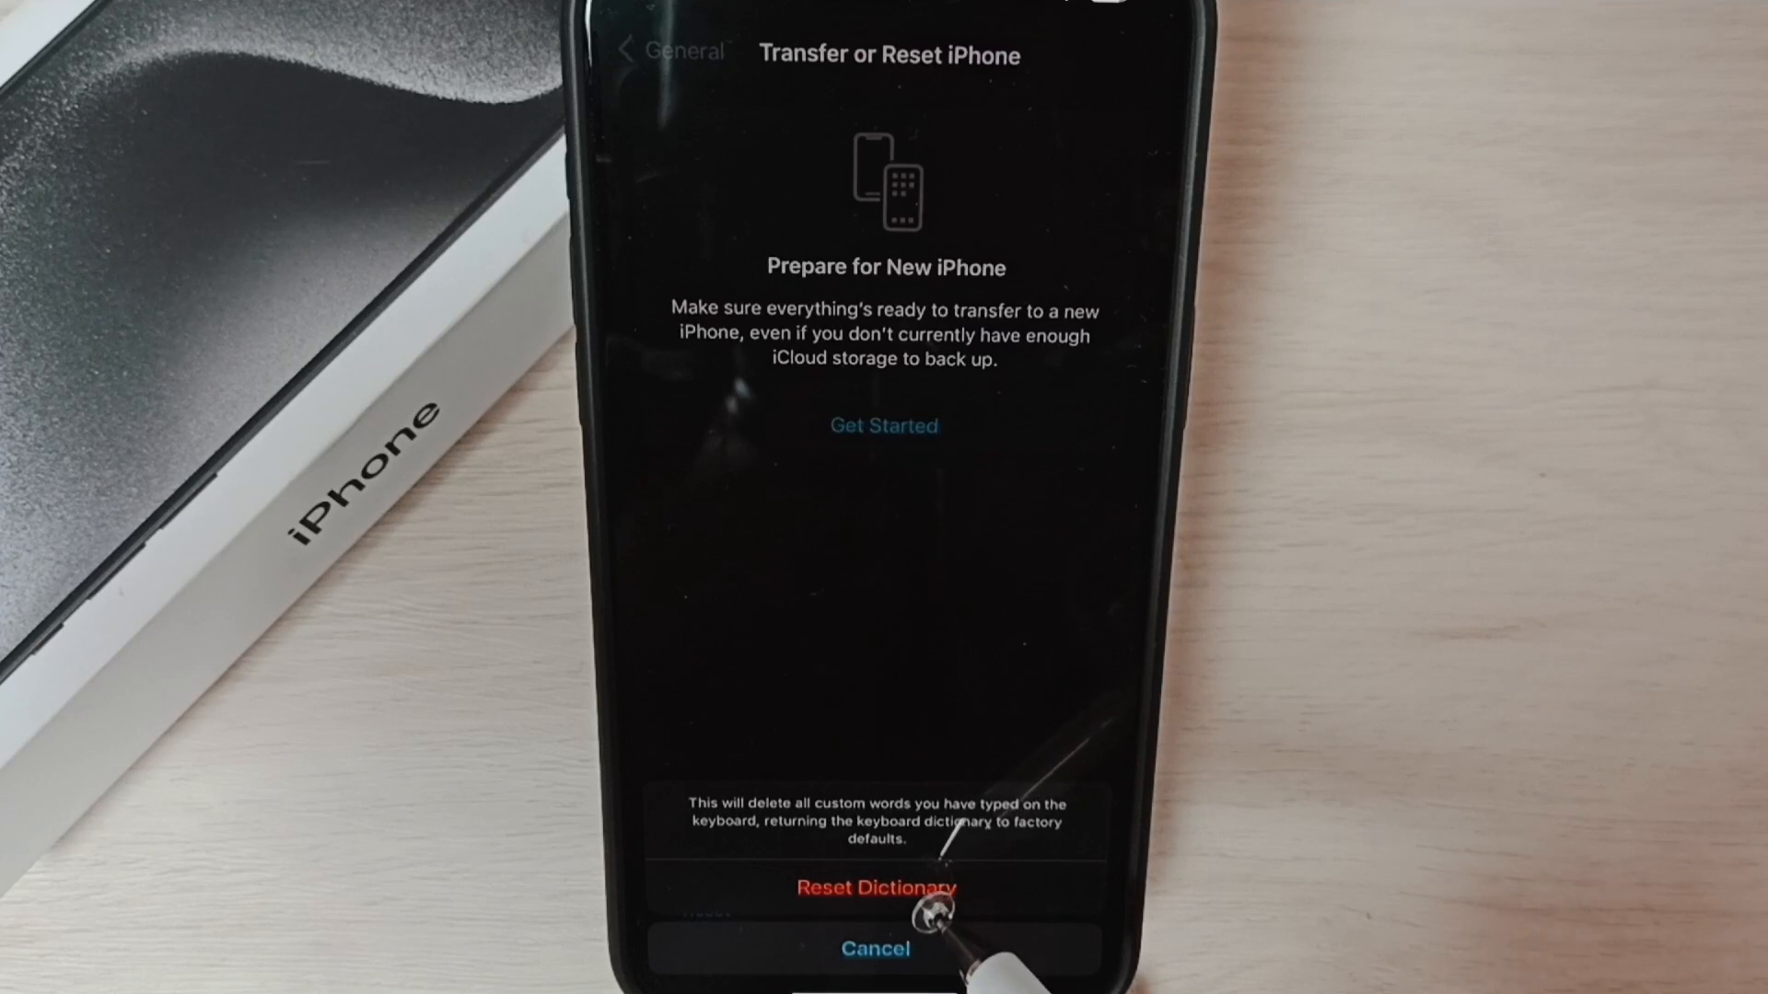
pyautogui.click(874, 948)
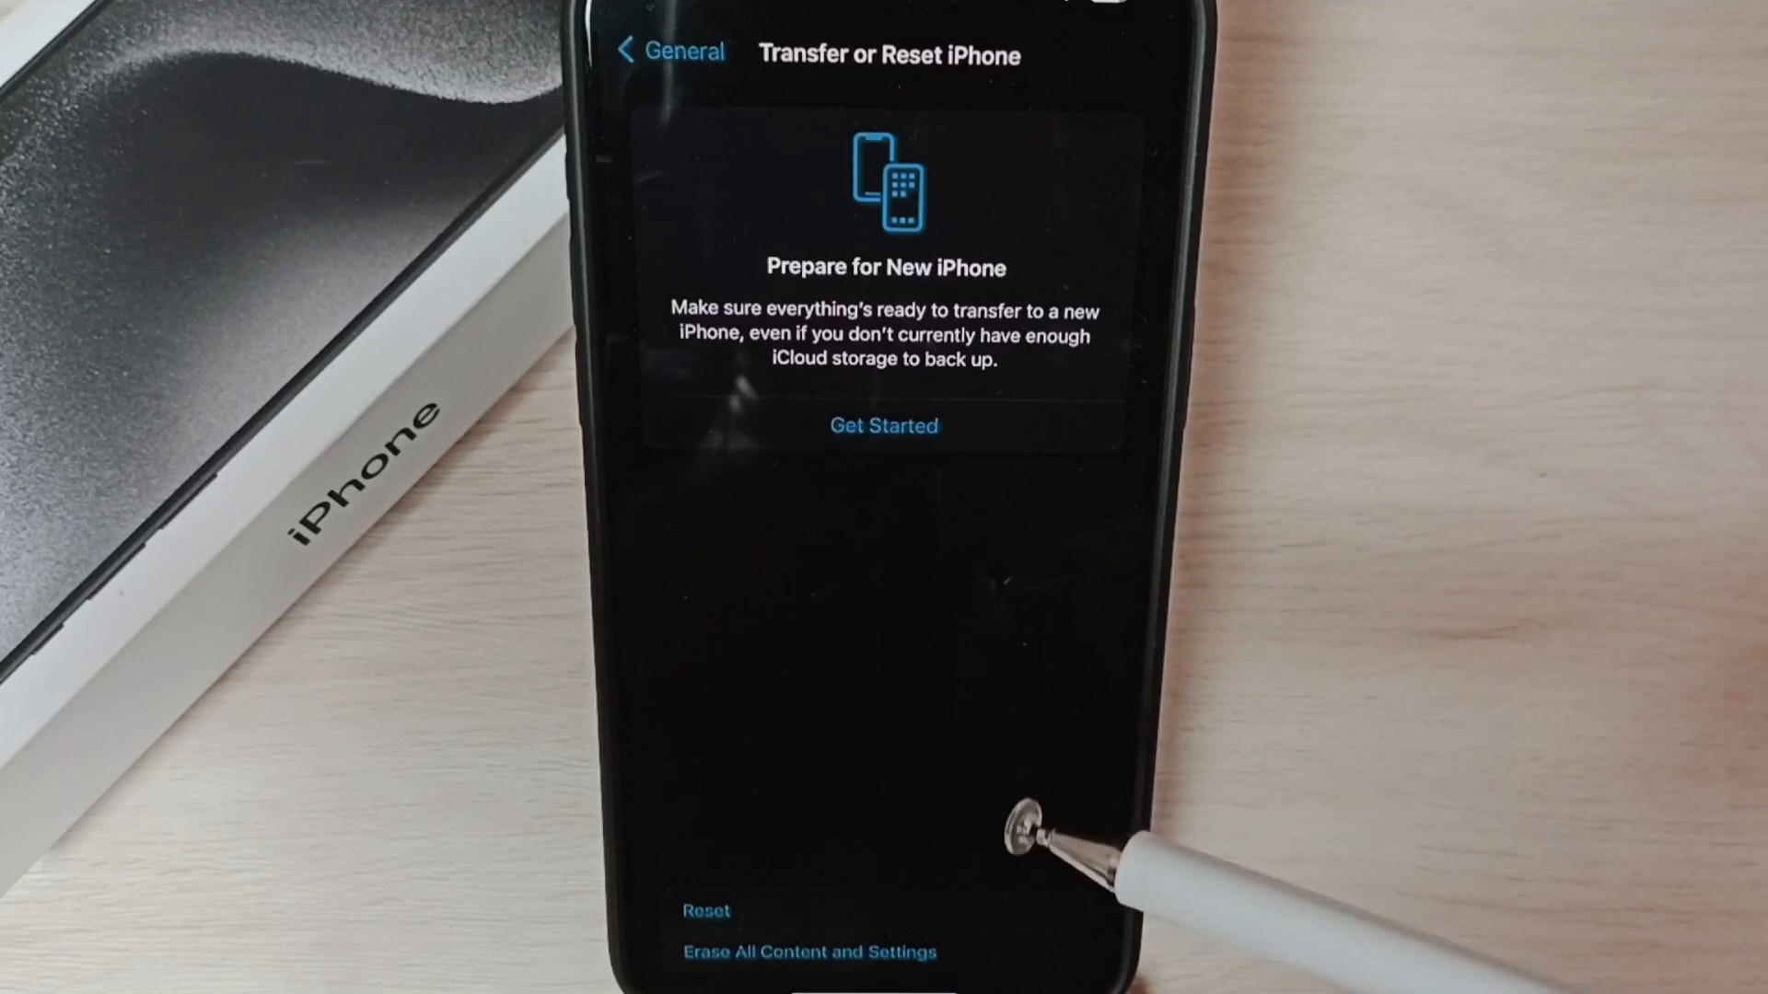
pyautogui.moveTo(1082, 711)
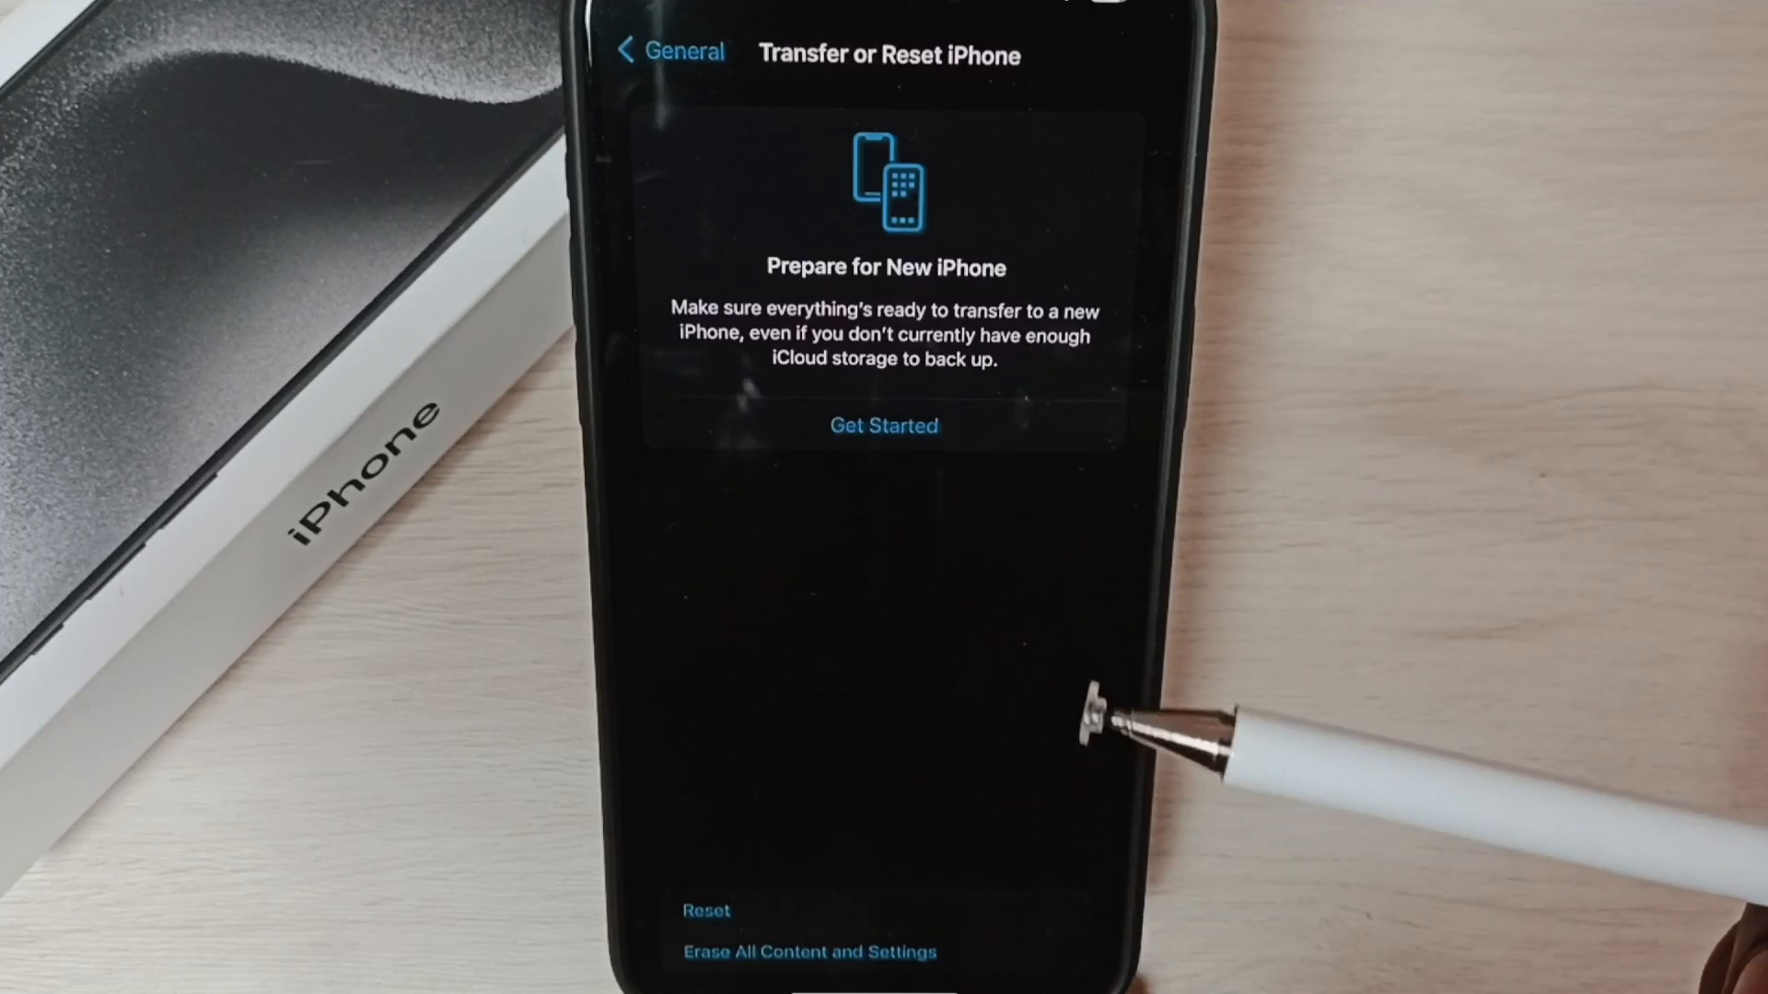